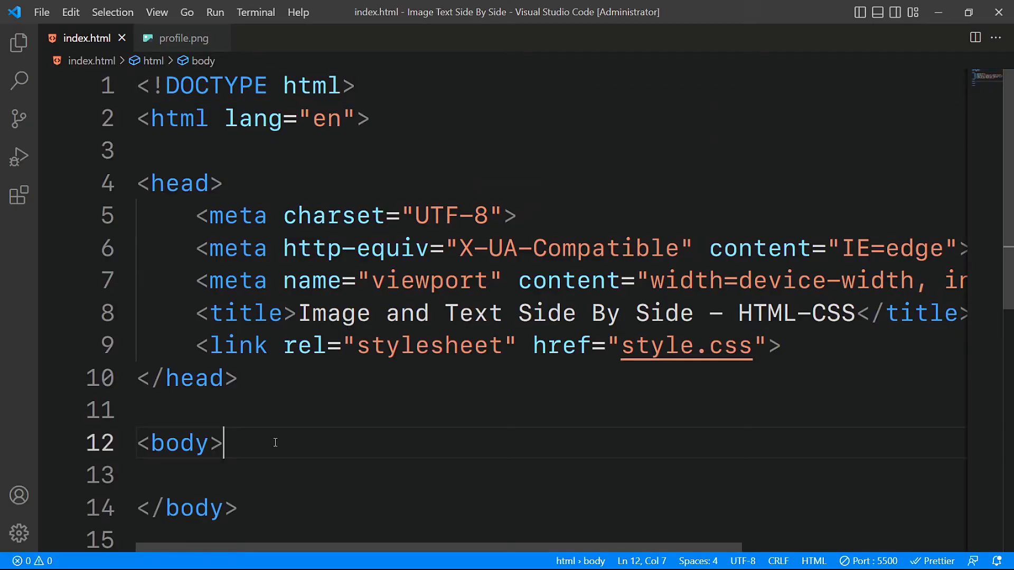
Expand Emmet abbreviations into a .wrapper div holding .profile and .intro divs.
{"action": "type", "text": ".wr"}
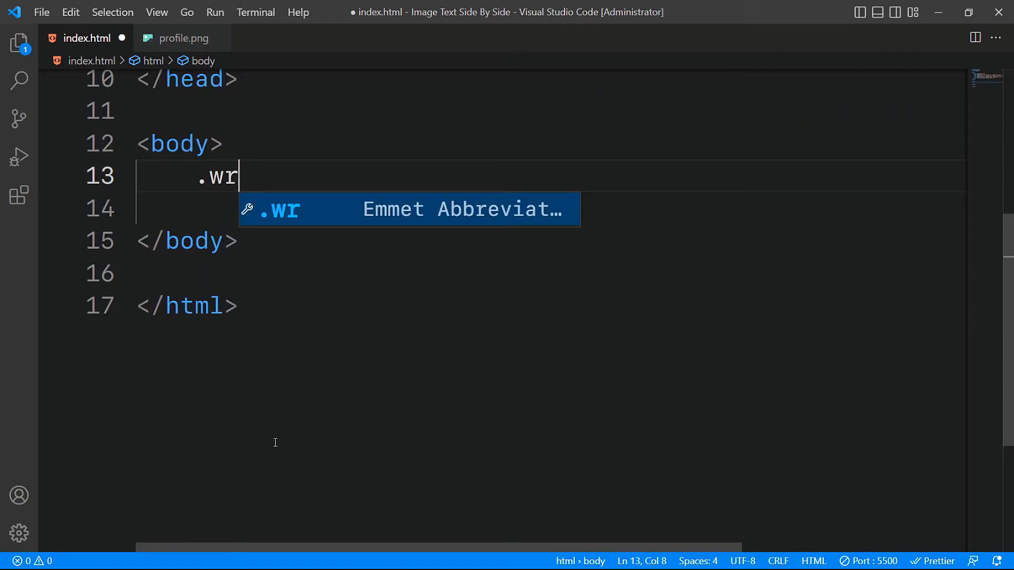
{"action": "type", "text": "apper"}
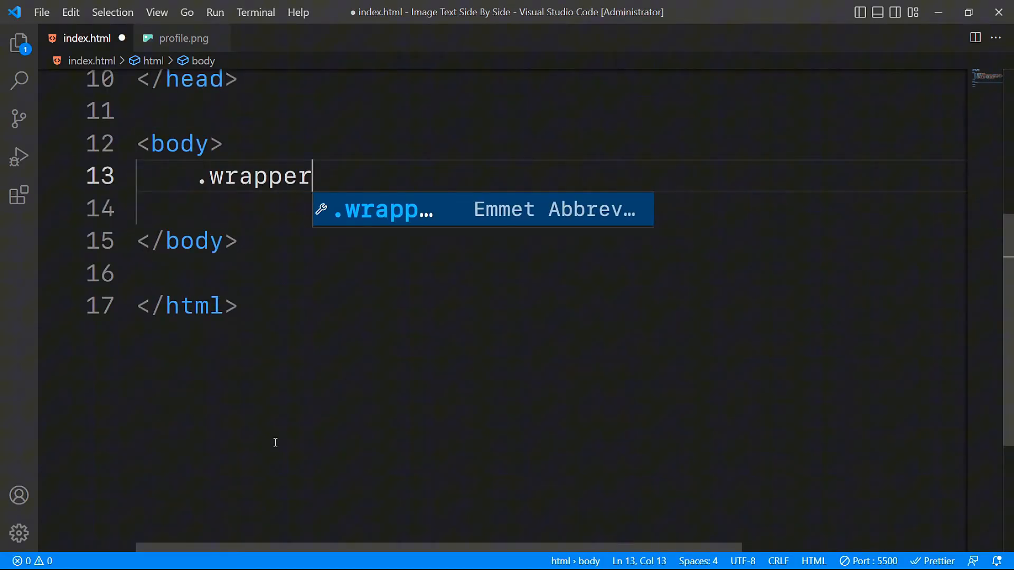
{"action": "key", "text": "Tab"}
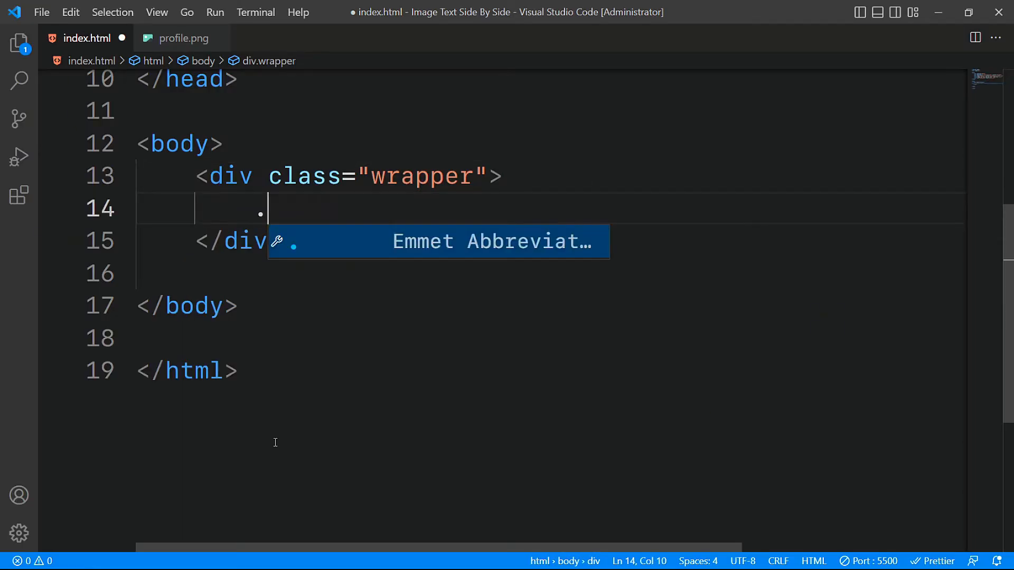
{"action": "type", "text": "profile\">"}
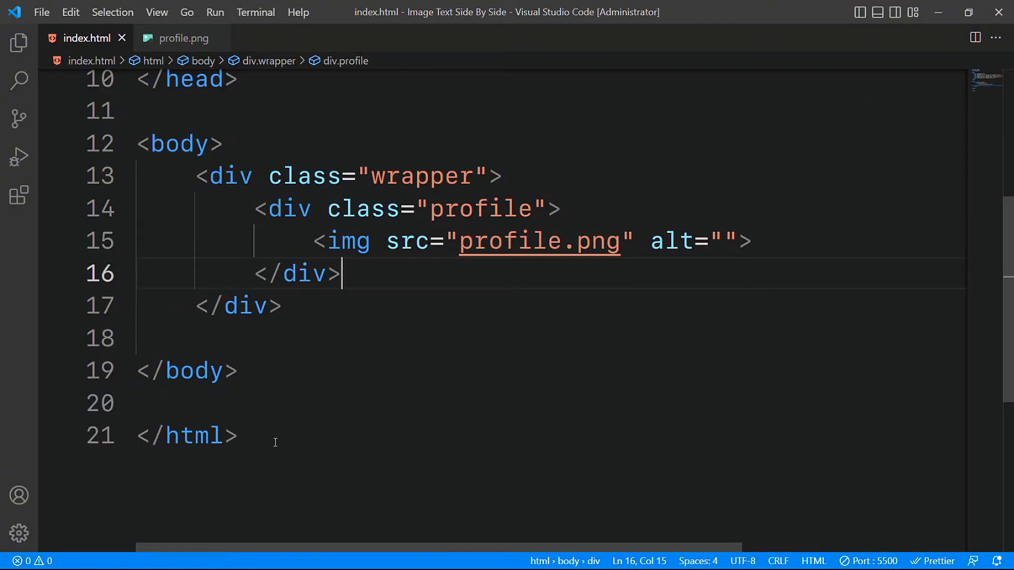
{"action": "type", "text": ".intro"}
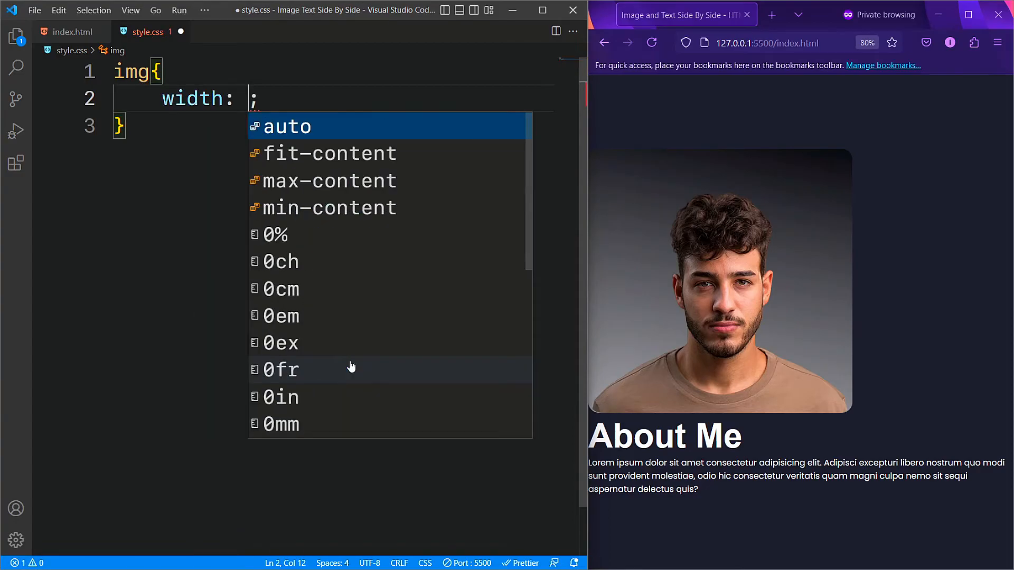
Give img width 100%, max-width 400px, object-fit cover and vertical-align middle.
{"action": "type", "text": "100%"}
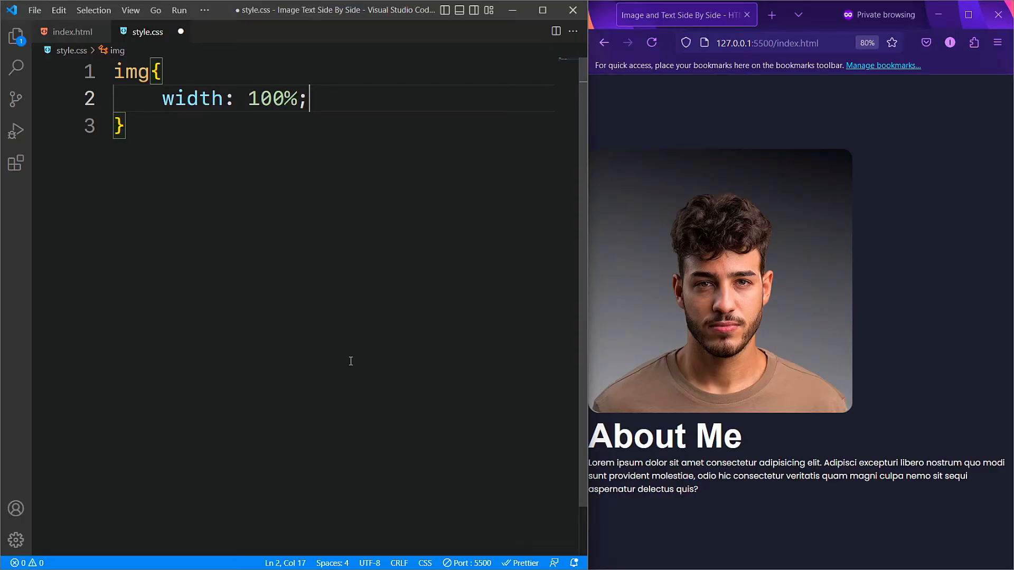
{"action": "type", "text": "max-width: 400;"}
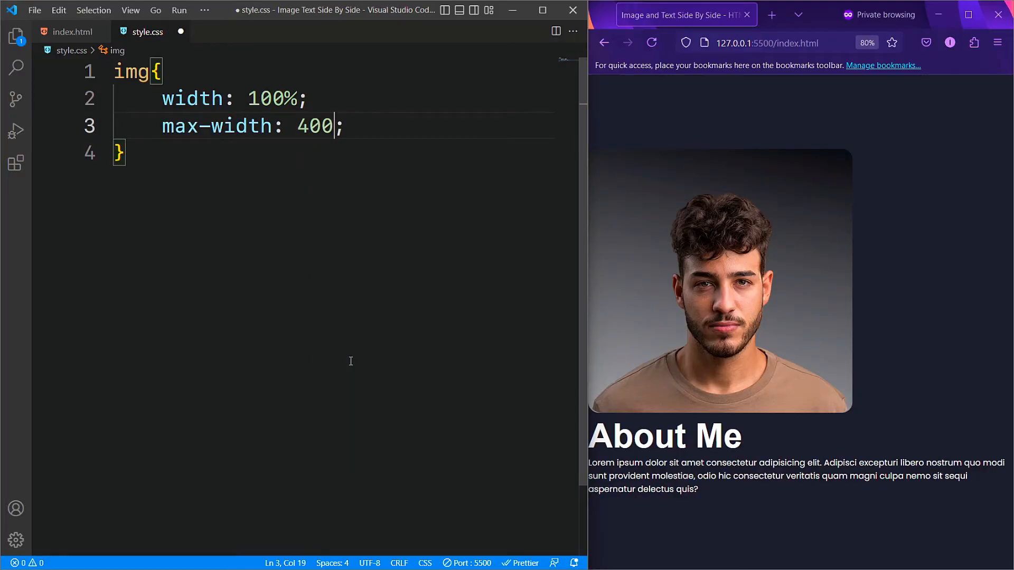
{"action": "type", "text": "px;"}
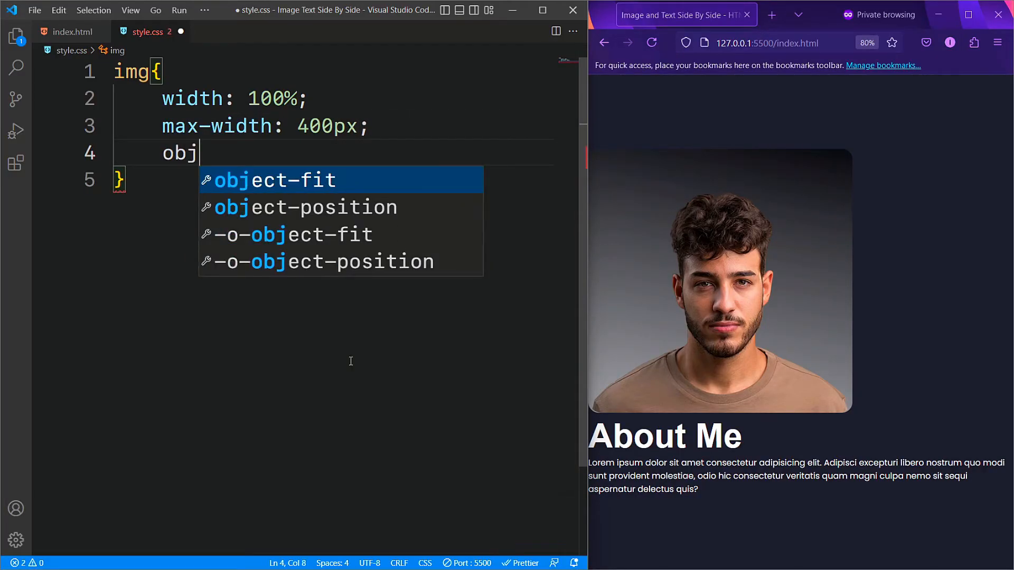
{"action": "type", "text": "ect-fit: cover;"}
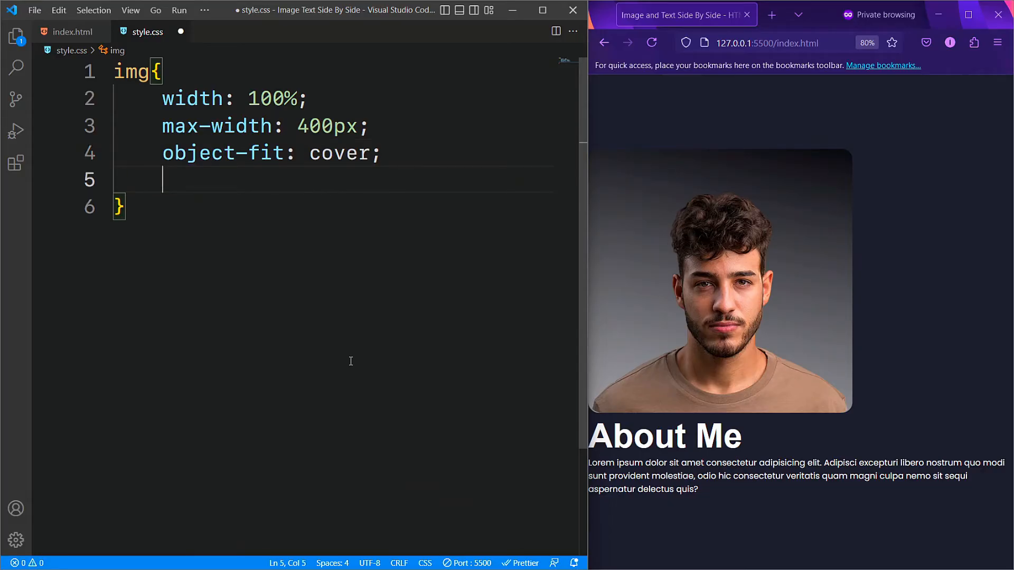
{"action": "type", "text": "vertical-align: m;"}
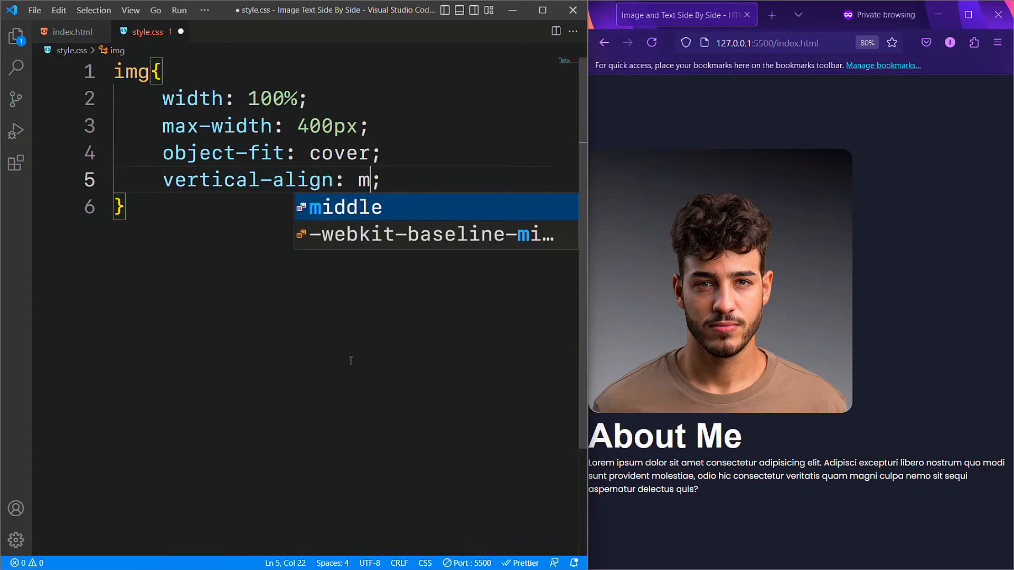
{"action": "key", "text": "Tab"}
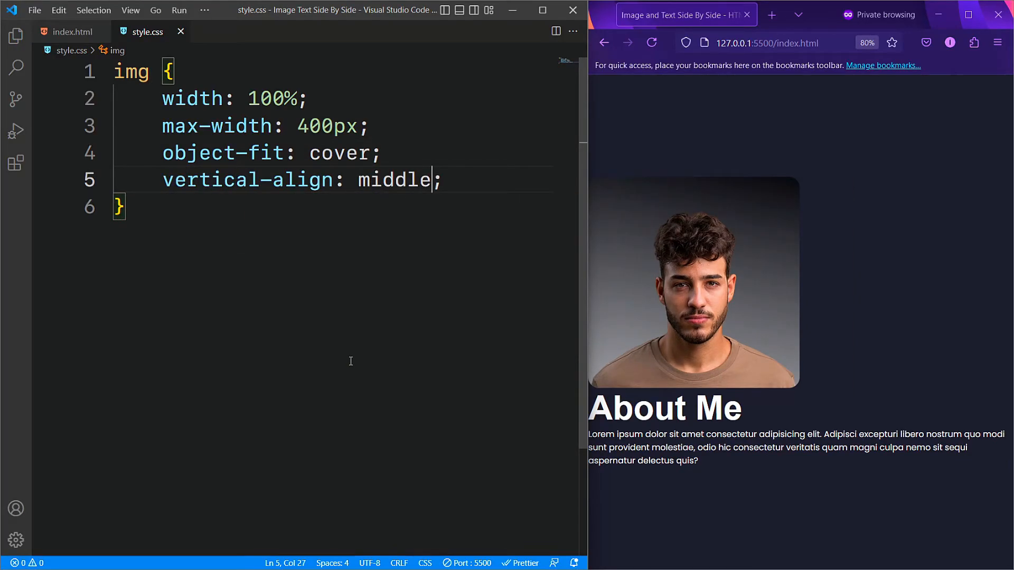
{"action": "type", "text": ".wrapper{"}
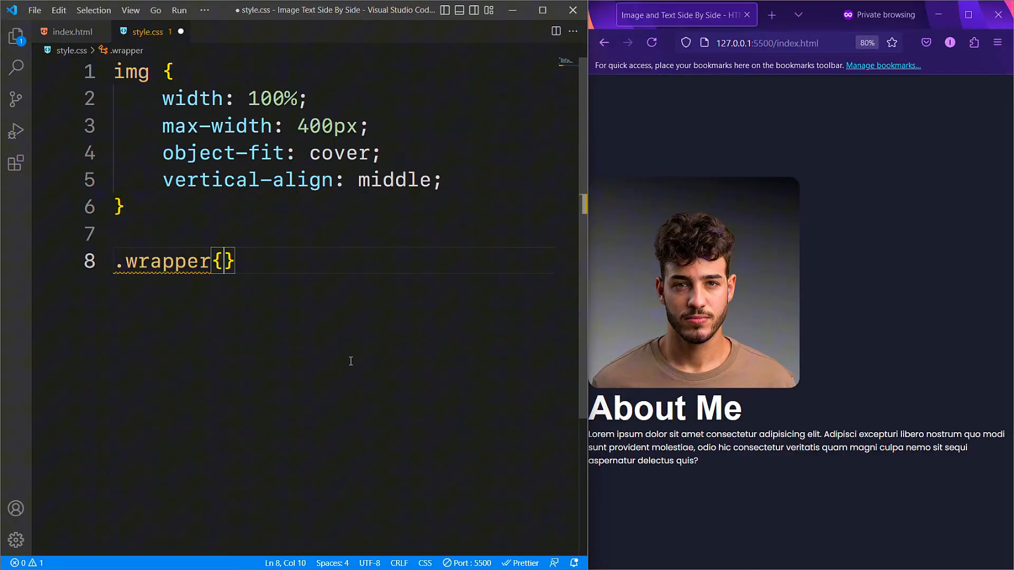
Give .wrapper padding 0 15px, flex display, wrap, centered items, space-around and 5rem gap.
{"action": "type", "text": "paddi"}
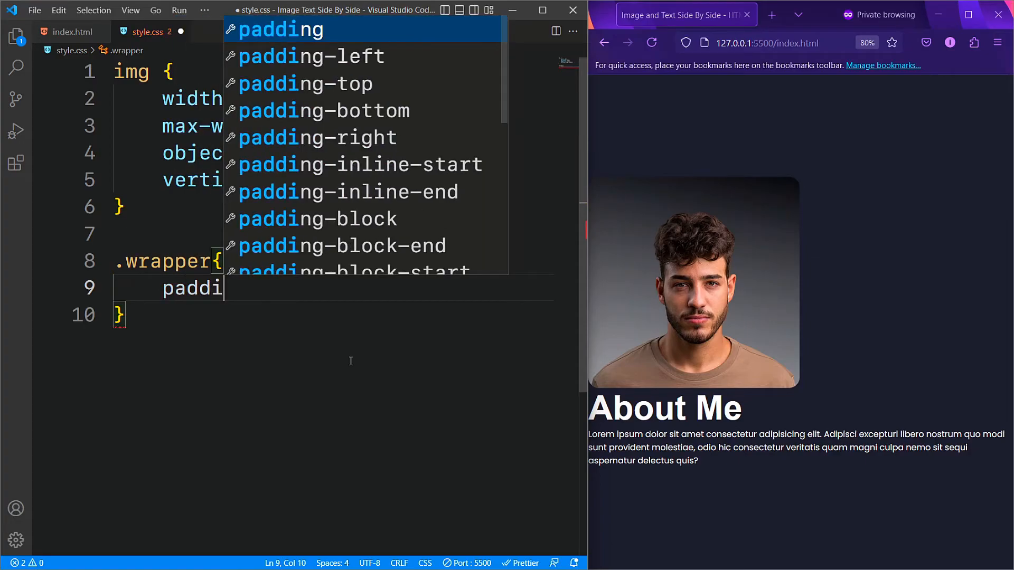
{"action": "type", "text": "ng: 0 15;"}
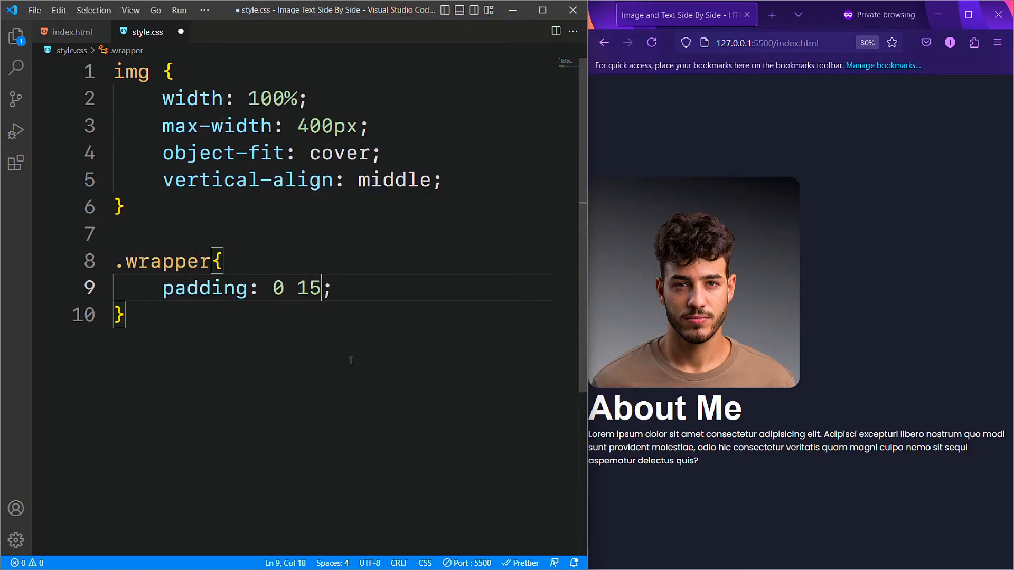
{"action": "type", "text": "px"}
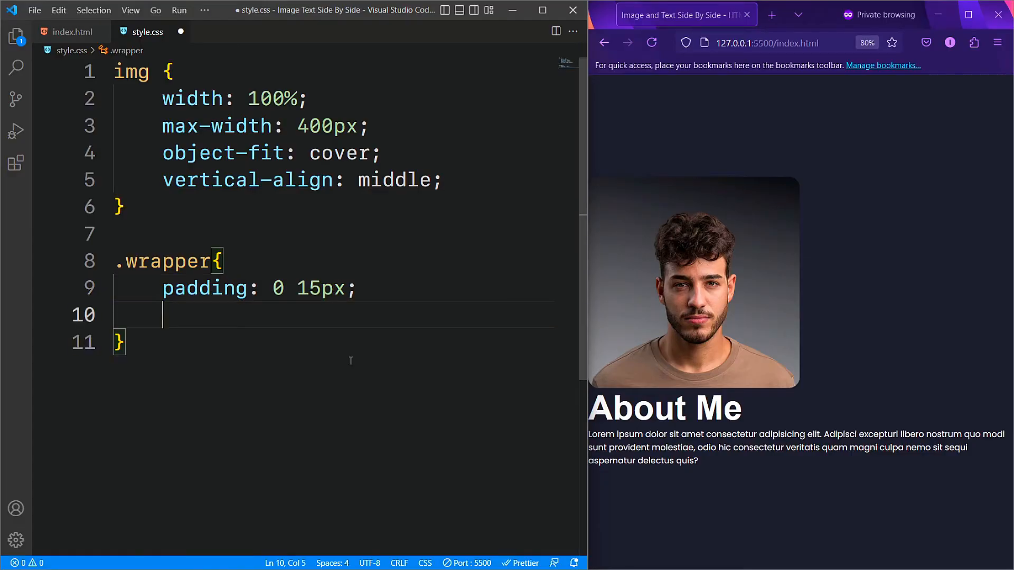
{"action": "type", "text": "display: flex;"}
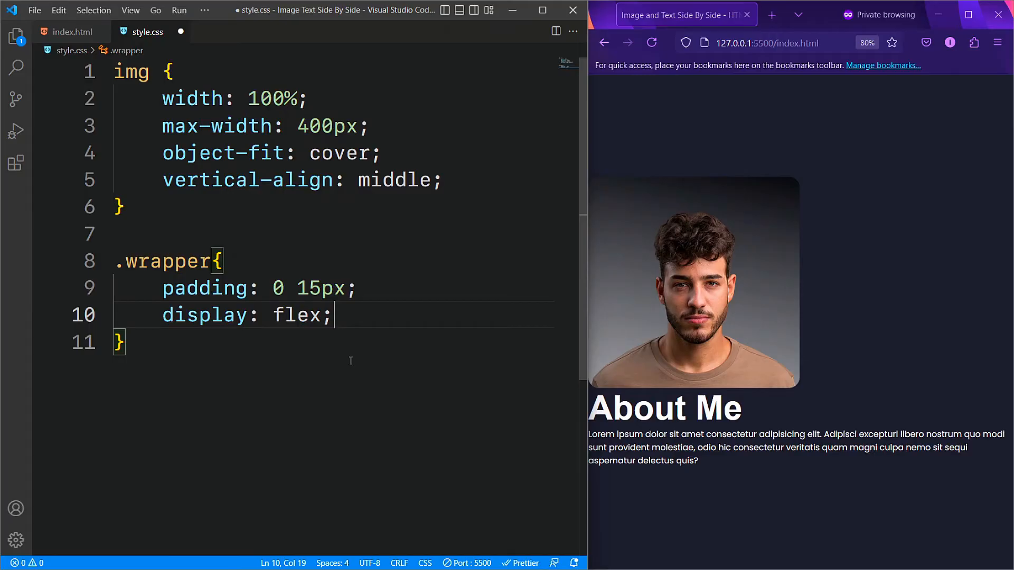
{"action": "type", "text": "flex-wrap: w;"}
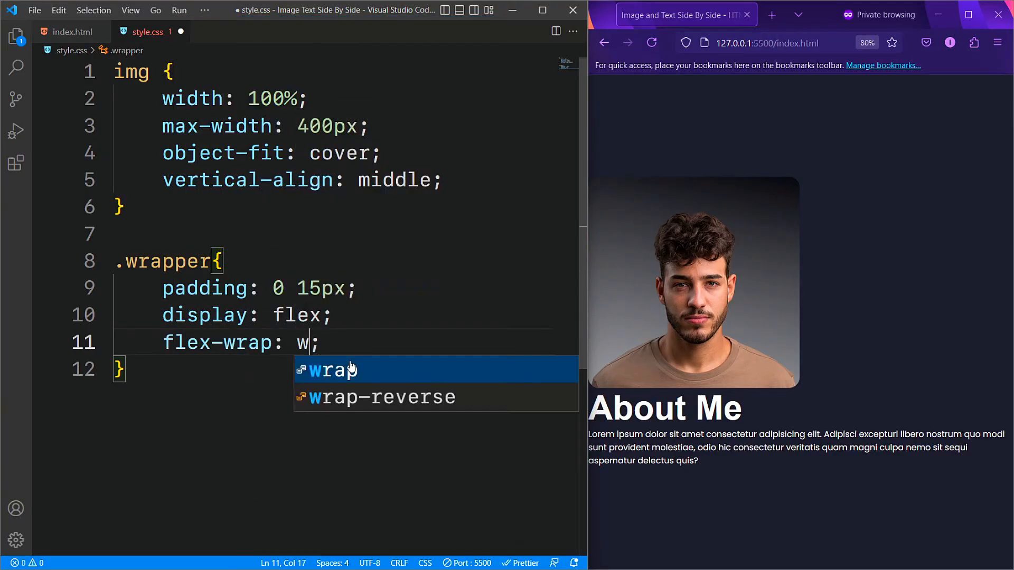
{"action": "key", "text": "Tab"}
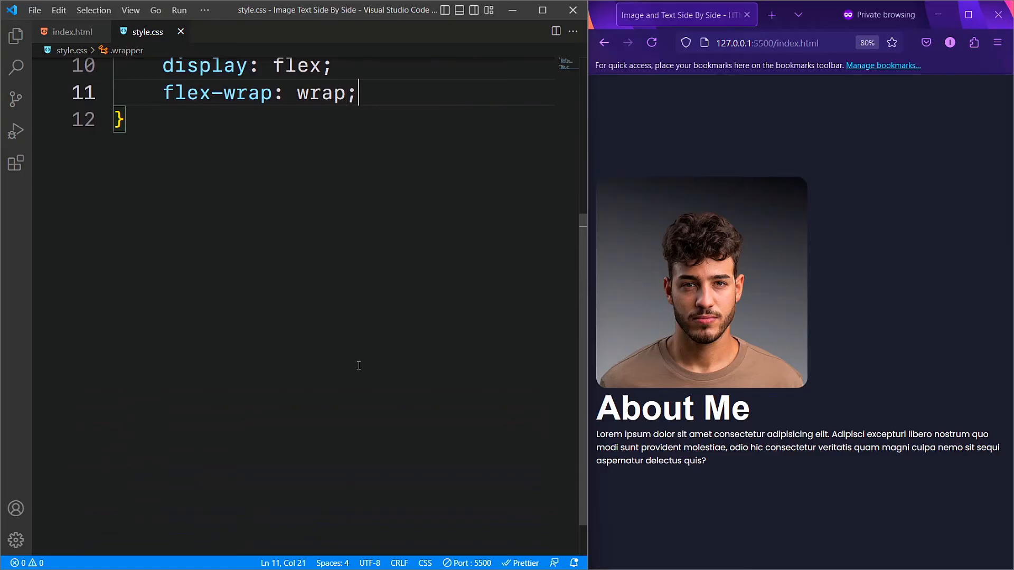
{"action": "type", "text": "align-items: center;"}
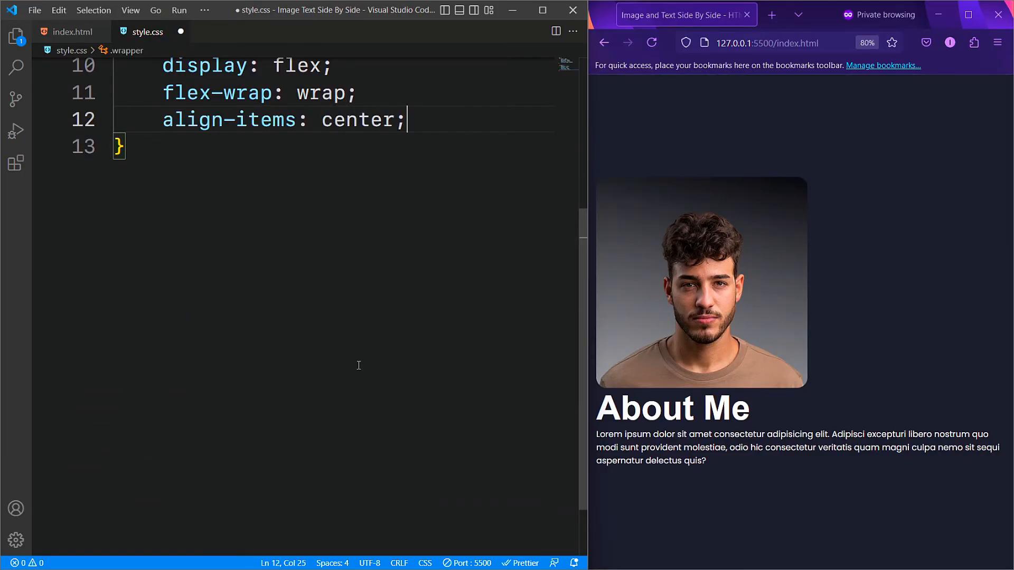
{"action": "type", "text": "justify-content: space-around;"}
{"action": "type", "text": "gap: ;"}
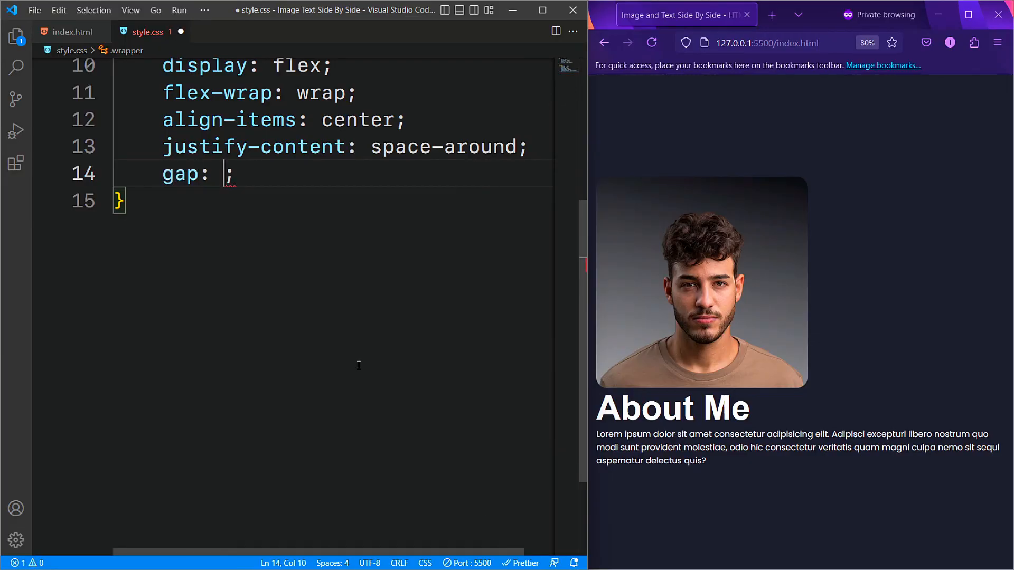
{"action": "type", "text": "5rem"}
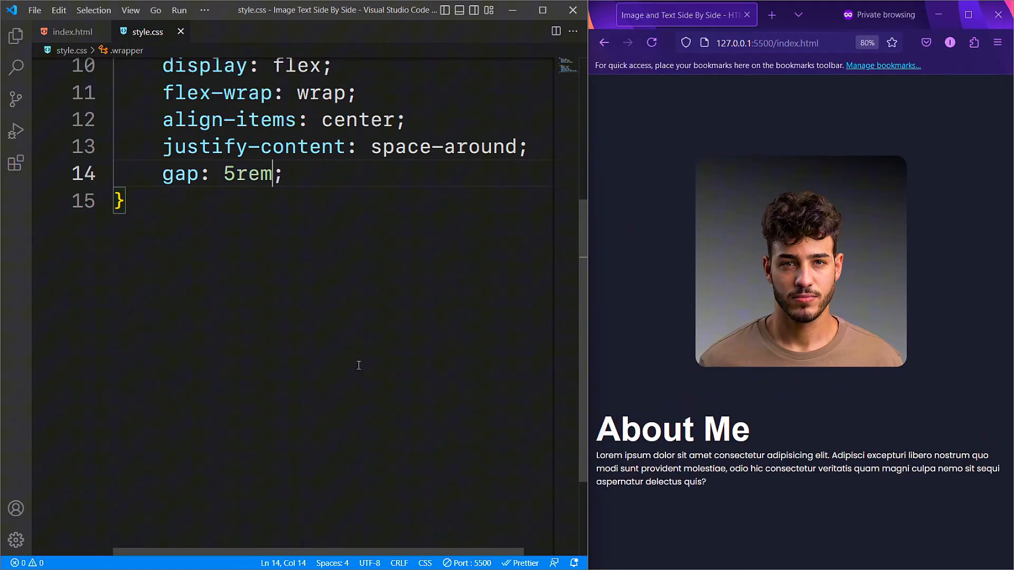
{"action": "key", "text": "Down"}
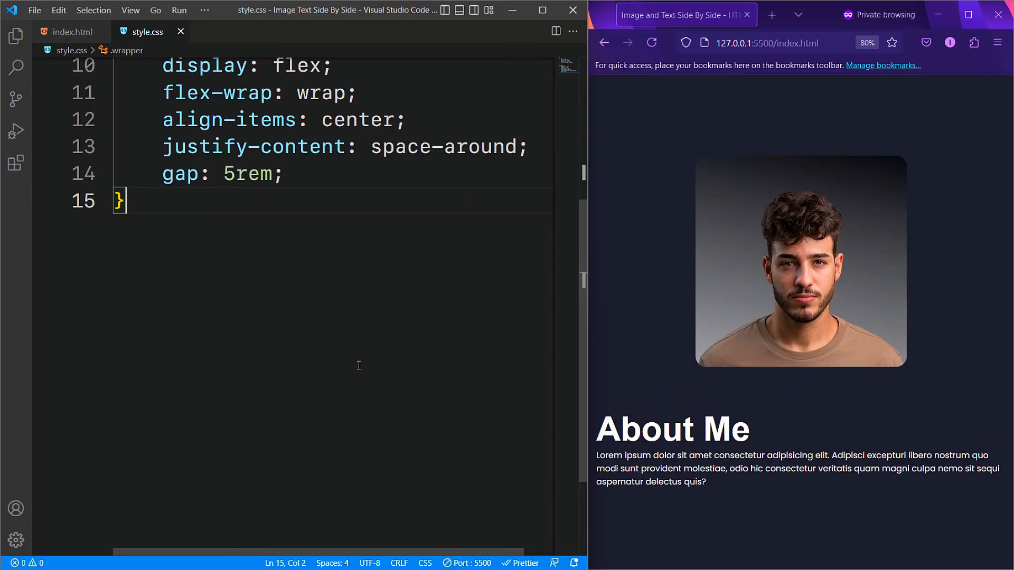
{"action": "key", "text": "Enter"}
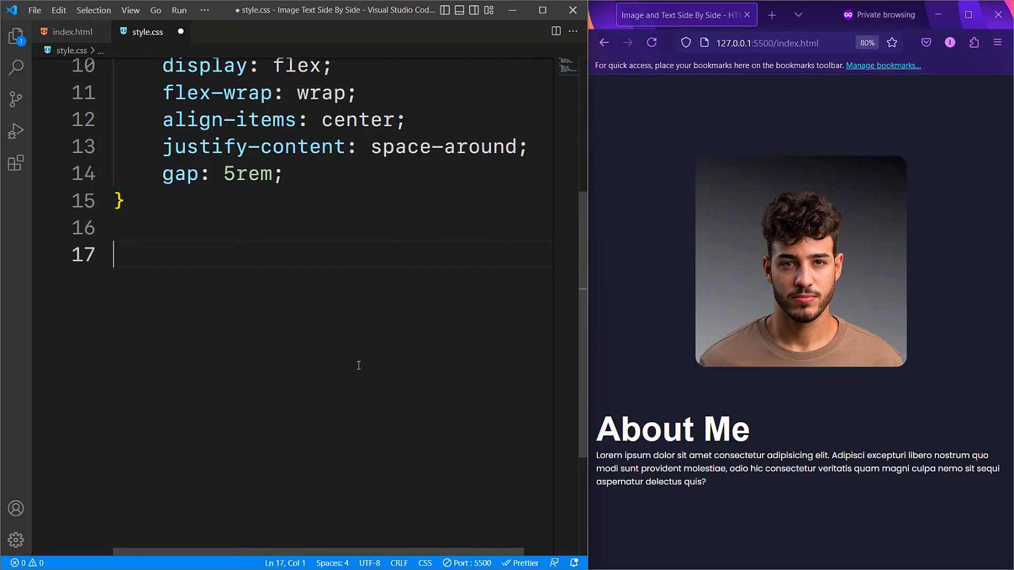
Add an .intro rule below the wrapper with flex: 1.
{"action": "type", "text": ".intro{"}
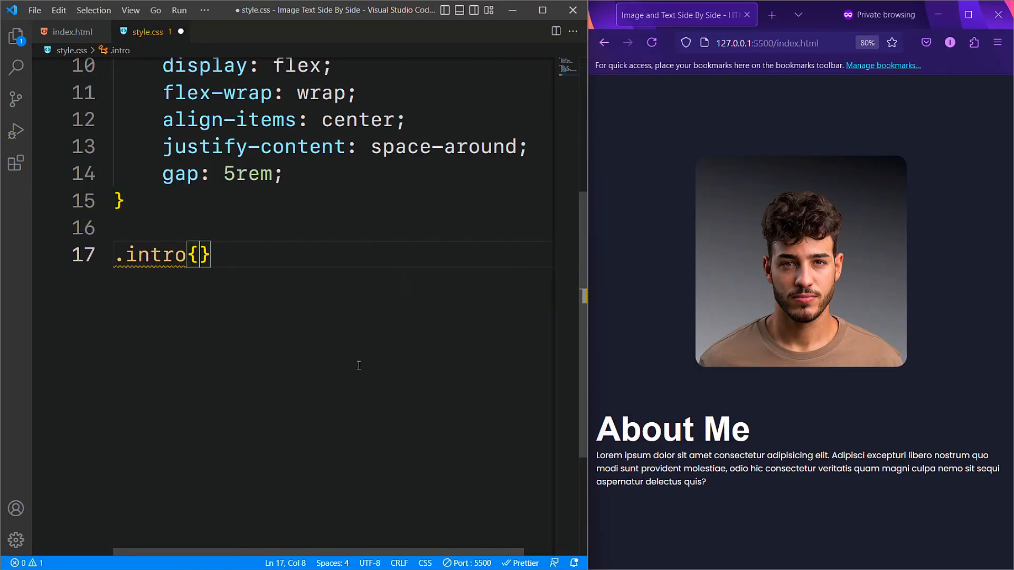
{"action": "type", "text": "flex: 1;"}
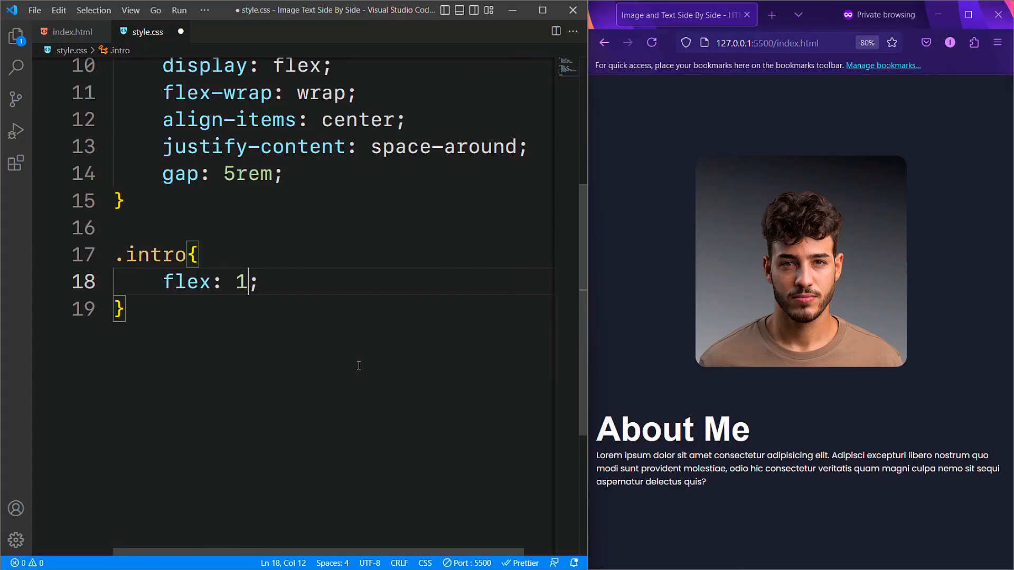